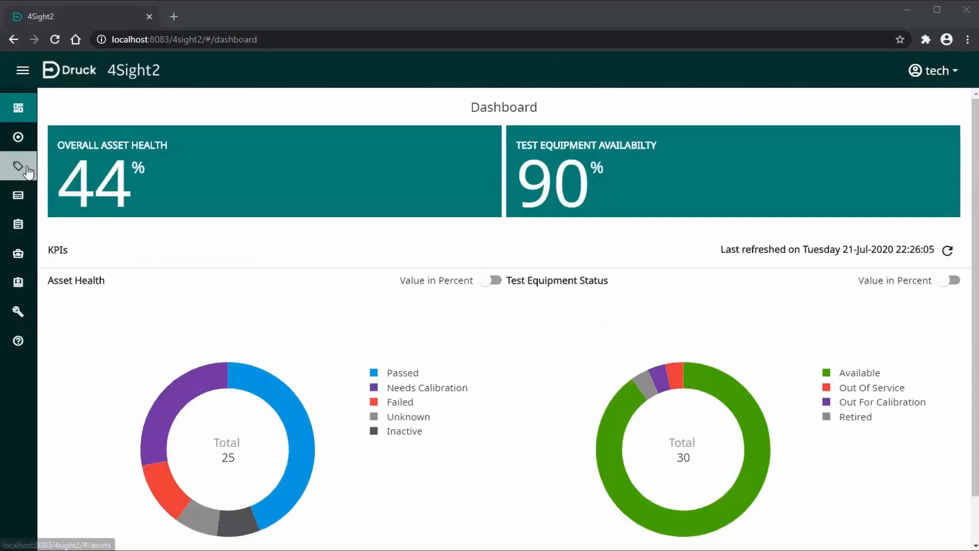
Navigate the asset hierarchy to Groby Leicester Site, Unit A, Block 1 with device PTX705.
{"action": "left_click", "coordinate": [19, 166]}
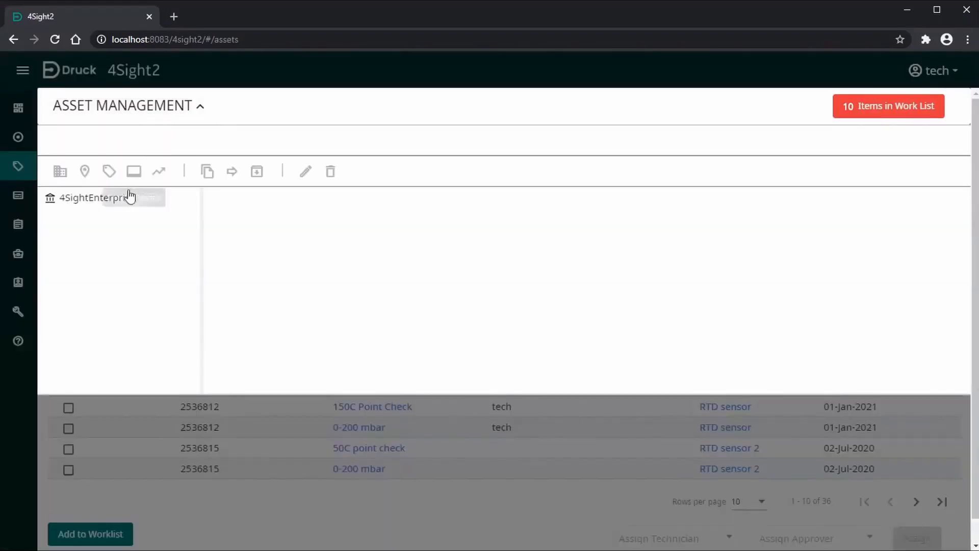
{"action": "left_click", "coordinate": [98, 200]}
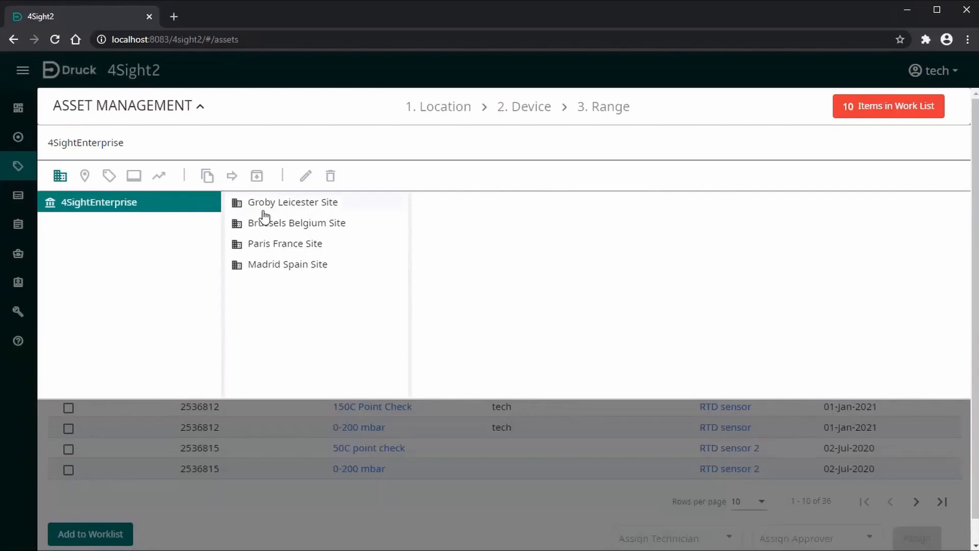
{"action": "left_click", "coordinate": [292, 202]}
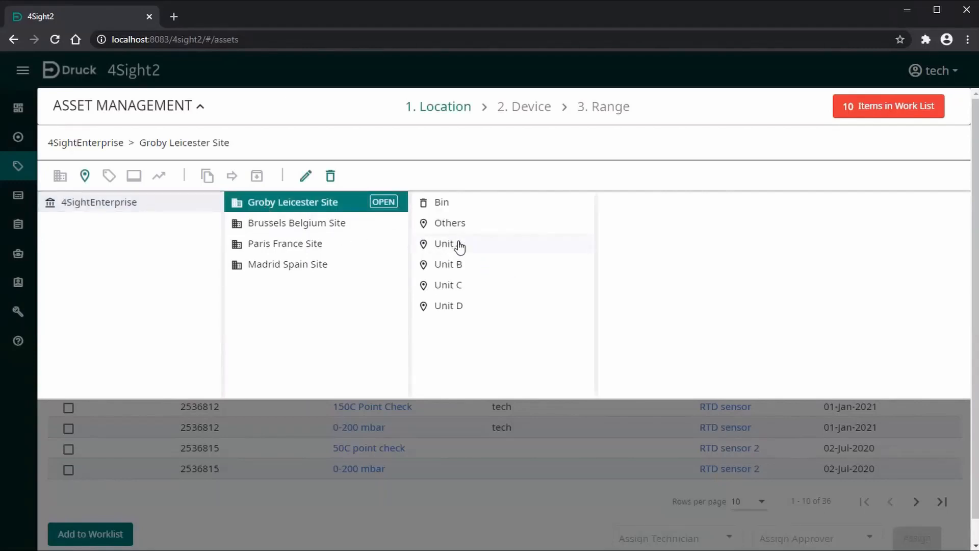
{"action": "left_click", "coordinate": [447, 243]}
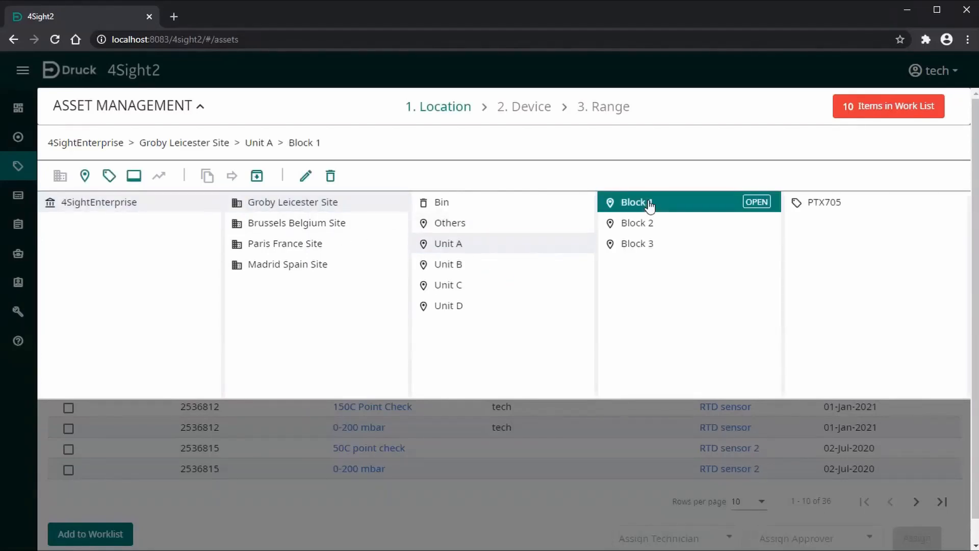
{"action": "mouse_move", "coordinate": [250, 200]}
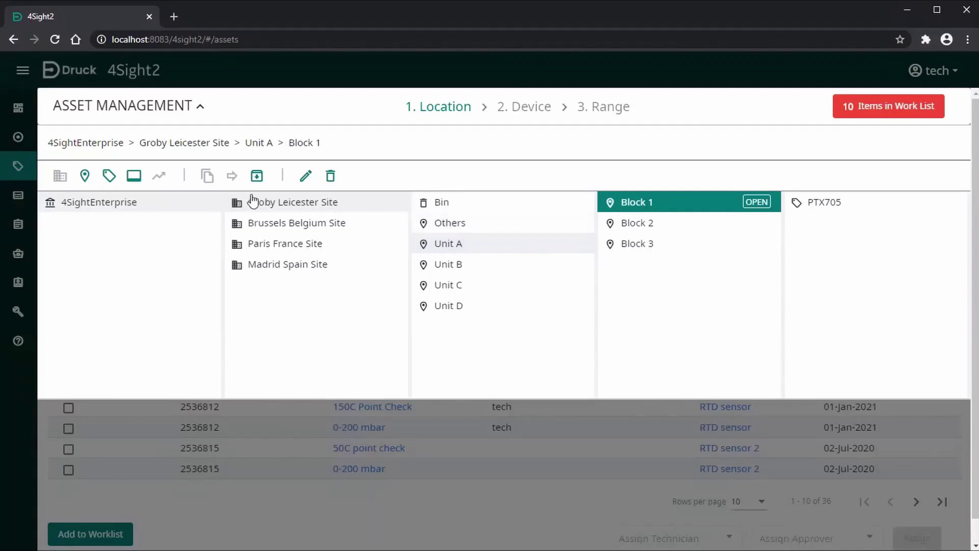
{"action": "mouse_move", "coordinate": [109, 175]}
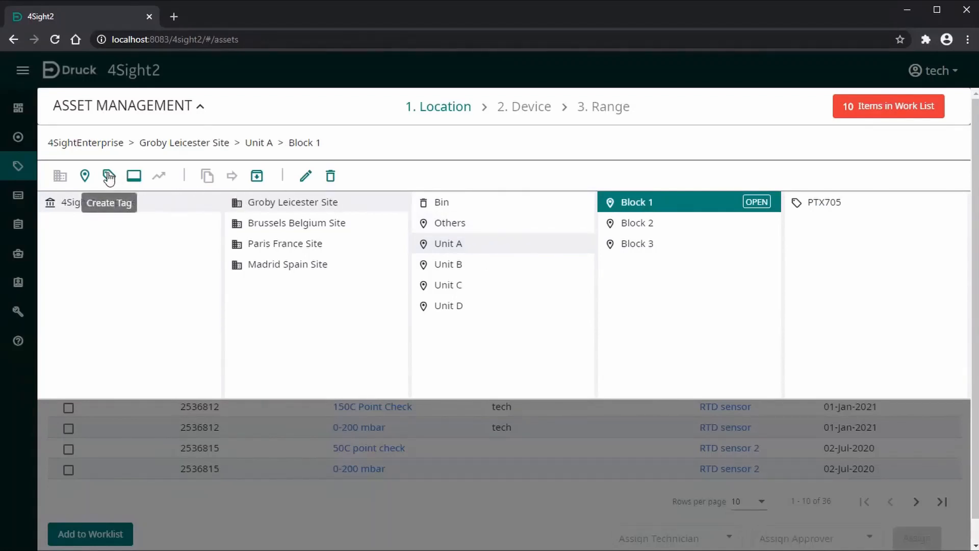
Create tag UX478 under Block 1 with description 'unix 5000 tag'.
{"action": "left_click", "coordinate": [109, 175]}
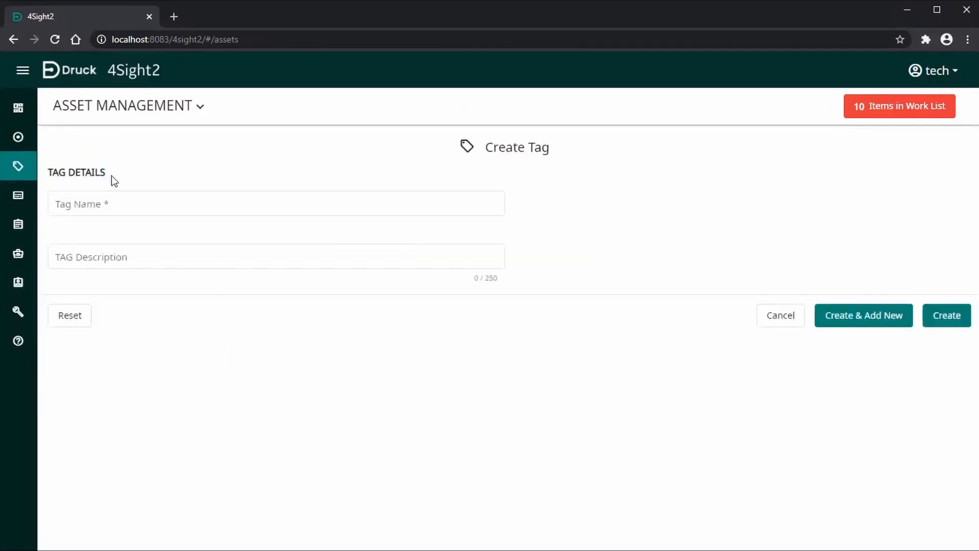
{"action": "left_click", "coordinate": [274, 203]}
{"action": "type", "text": "UX478"}
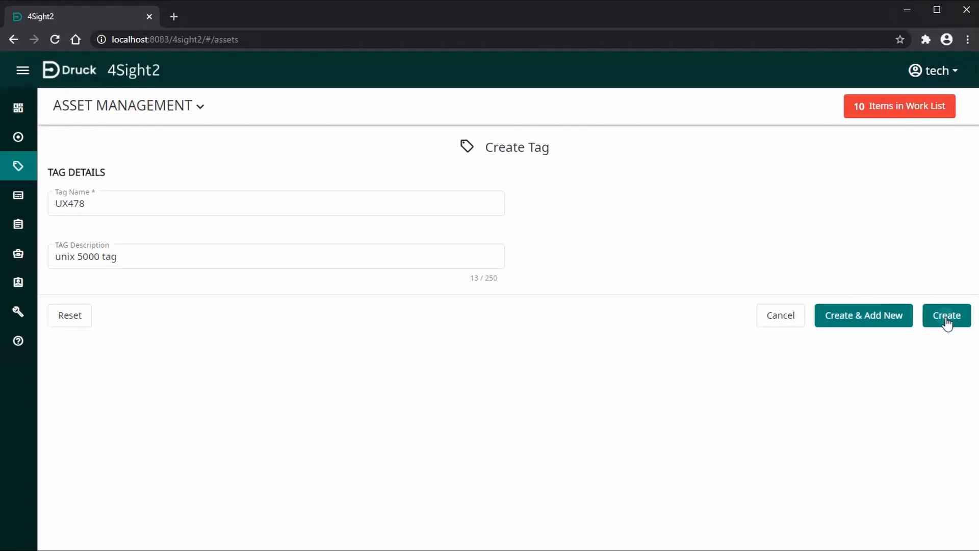
{"action": "left_click", "coordinate": [946, 315]}
{"action": "type", "text": "un"}
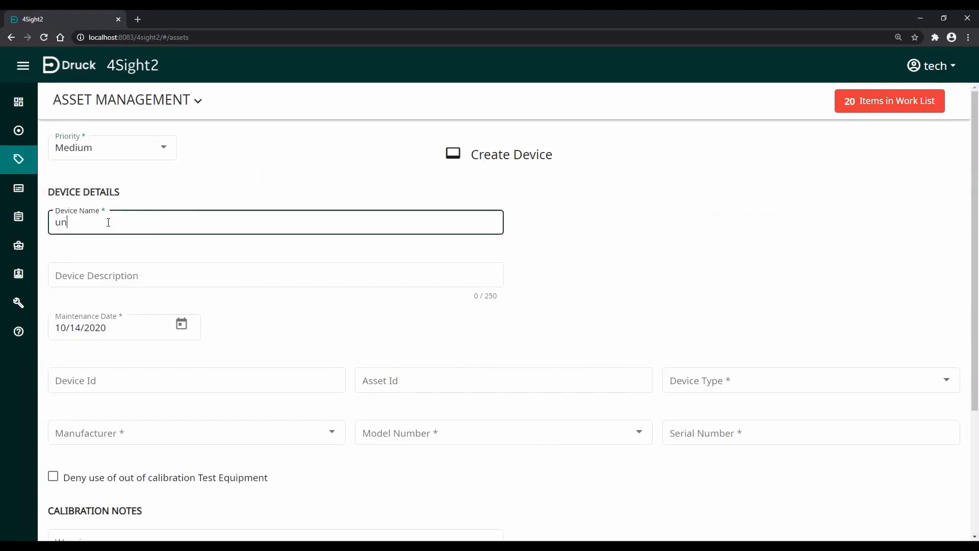
Name the device unik 5000, type Pressure, model Druck UNIK 5000.
{"action": "type", "text": "ik 5000"}
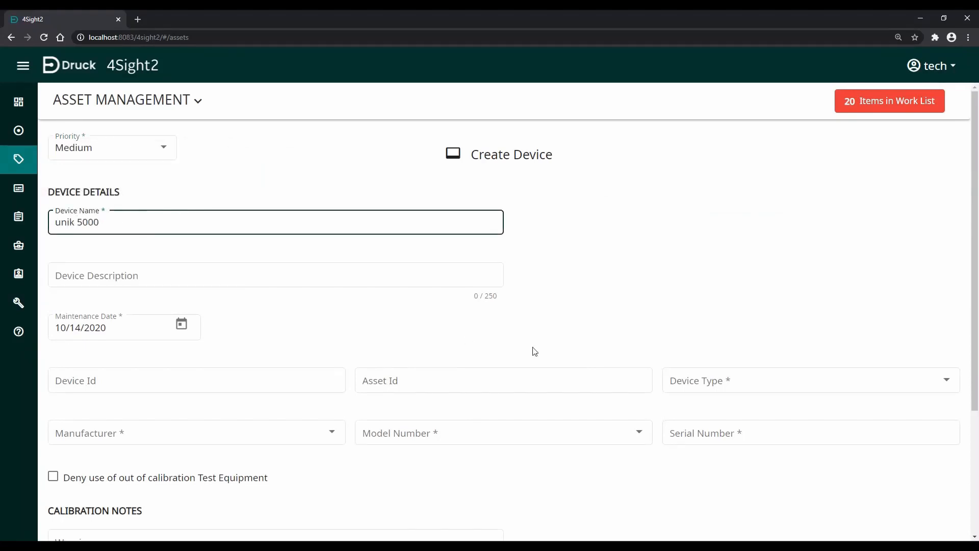
{"action": "type", "text": "pre"}
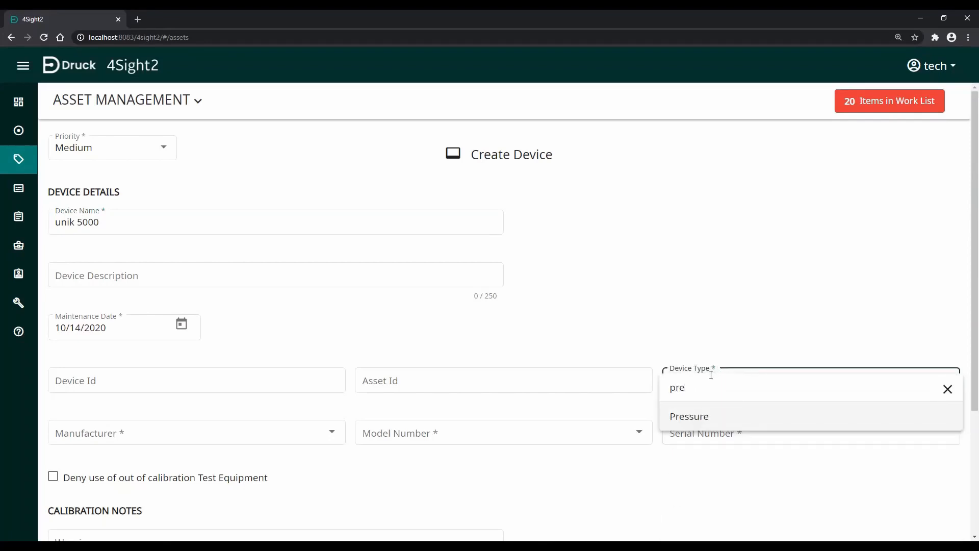
{"action": "left_click", "coordinate": [689, 416]}
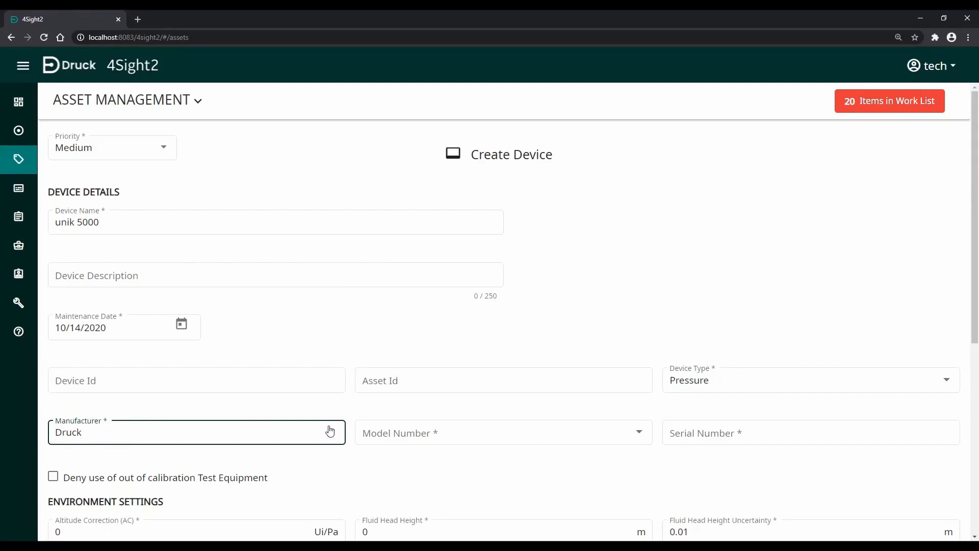
{"action": "left_click", "coordinate": [503, 432]}
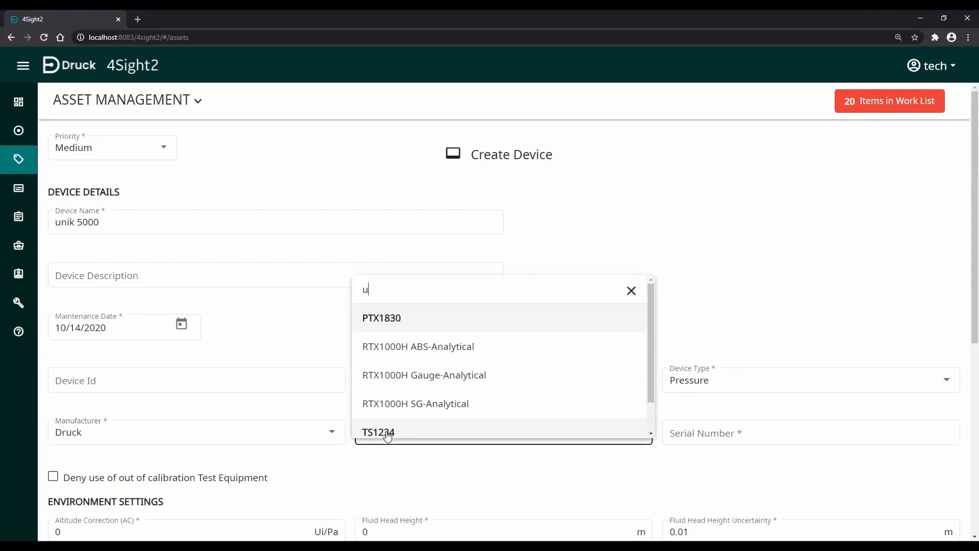
{"action": "left_click", "coordinate": [388, 433]}
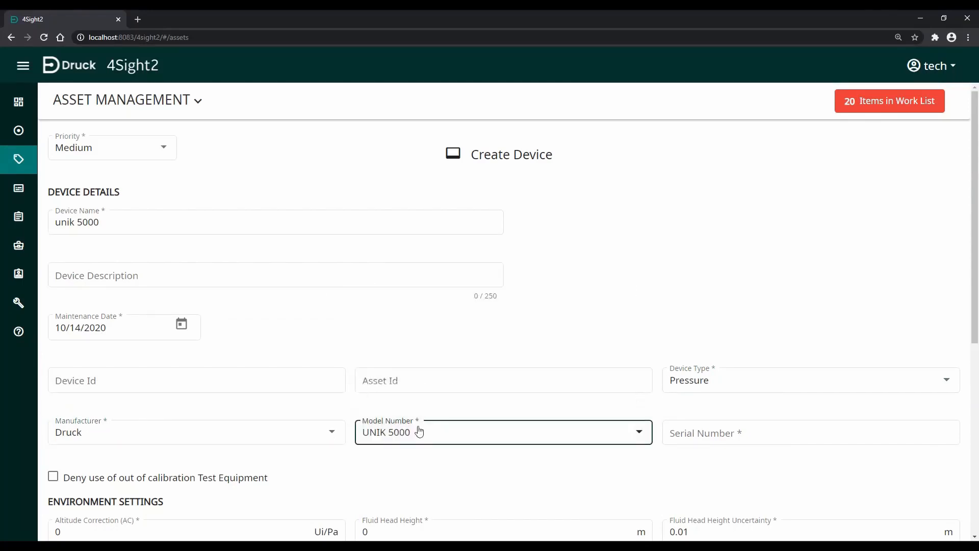
Enter serial number 41514786 and save the new device under UX478.
{"action": "type", "text": "41514786"}
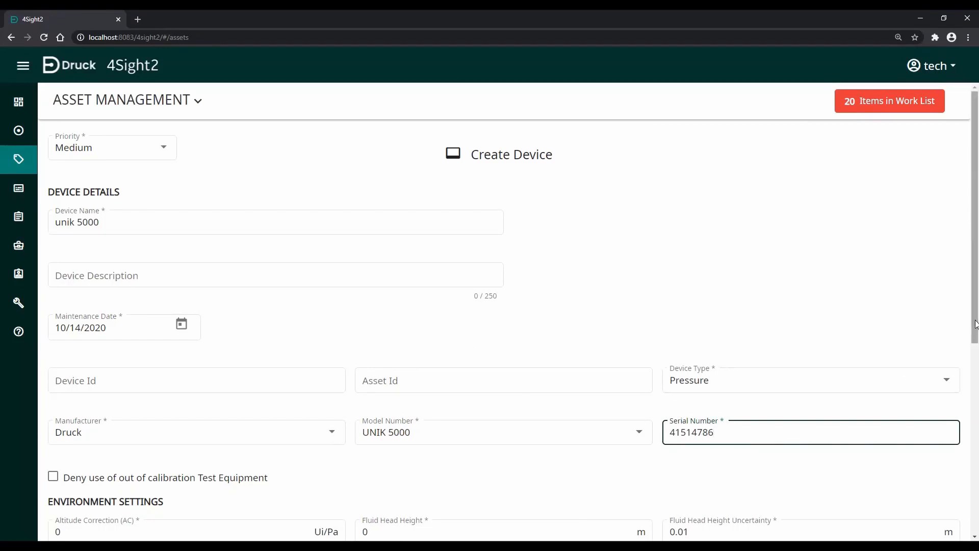
{"action": "scroll", "scroll_direction": "down", "scroll_amount": 3}
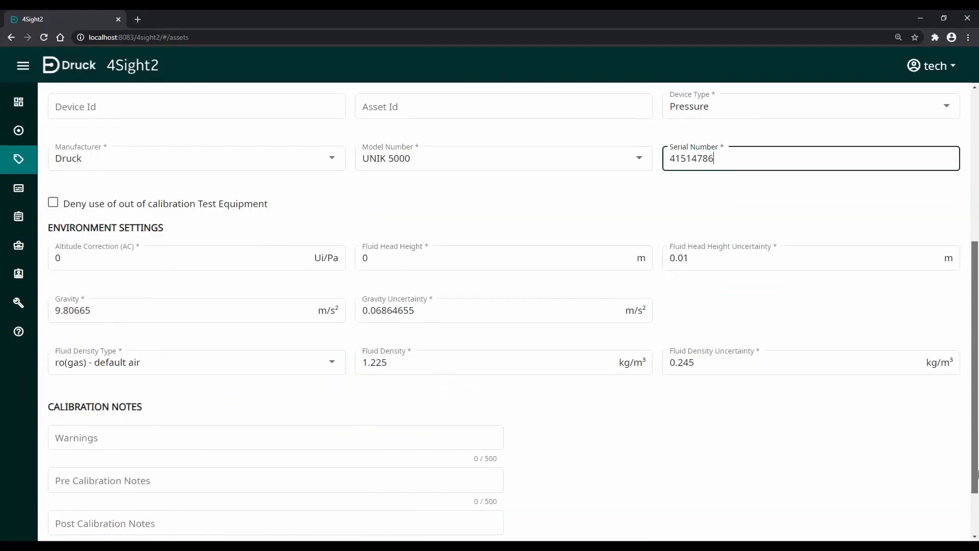
{"action": "scroll", "scroll_direction": "down", "scroll_amount": 3}
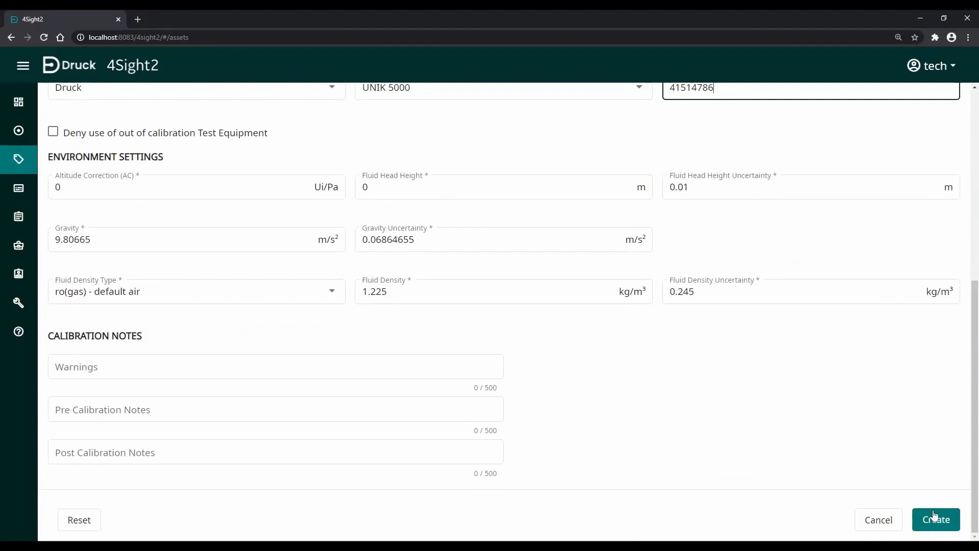
{"action": "mouse_move", "coordinate": [883, 504]}
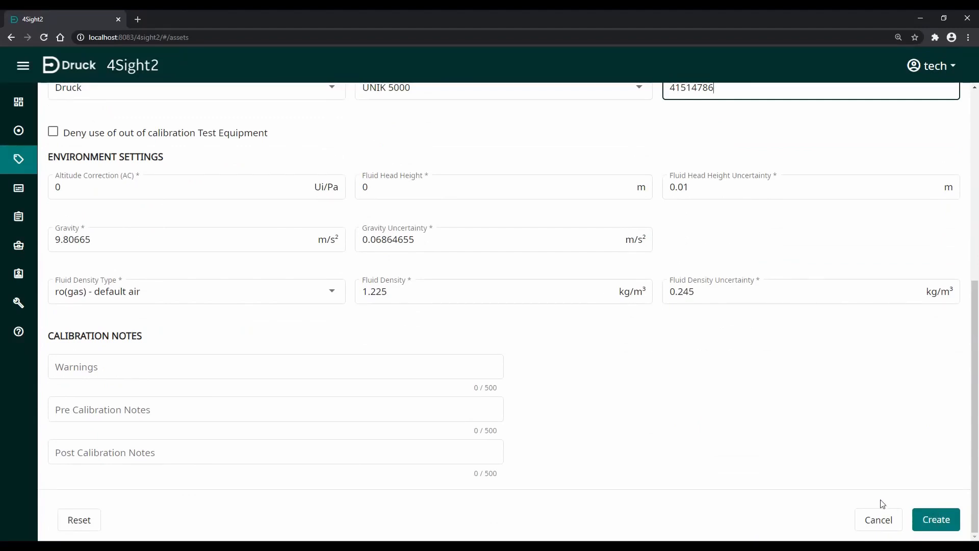
{"action": "left_click", "coordinate": [936, 520]}
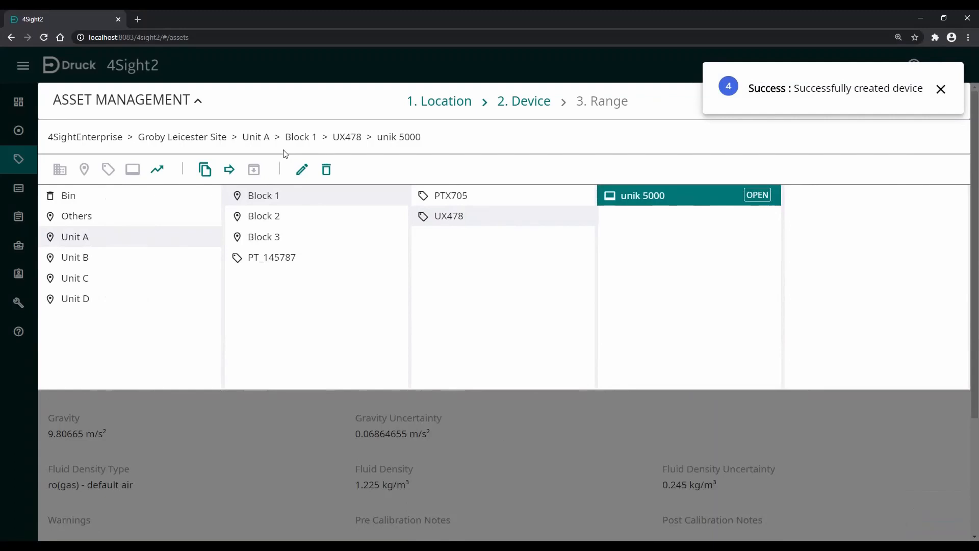
{"action": "mouse_move", "coordinate": [157, 169]}
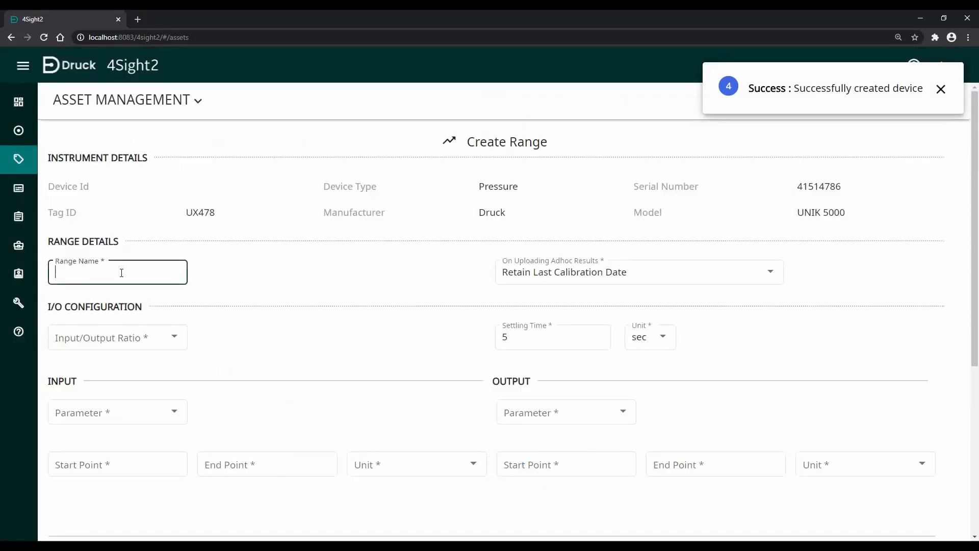
Name the range '0-5 bar g', Linear ratio, Pressure input 0–5 bar, Electrical output 4–20 mA.
{"action": "type", "text": "0-5 bar"}
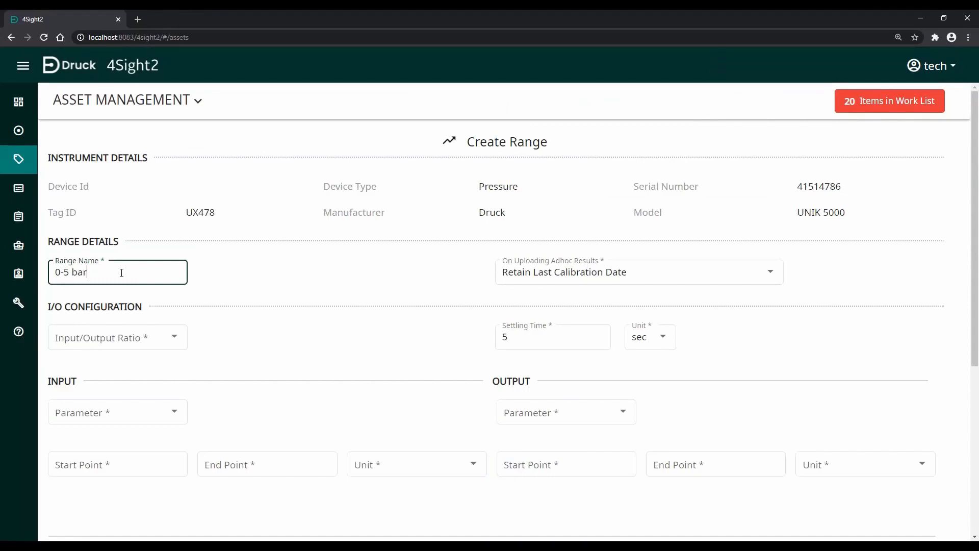
{"action": "left_click", "coordinate": [118, 338]}
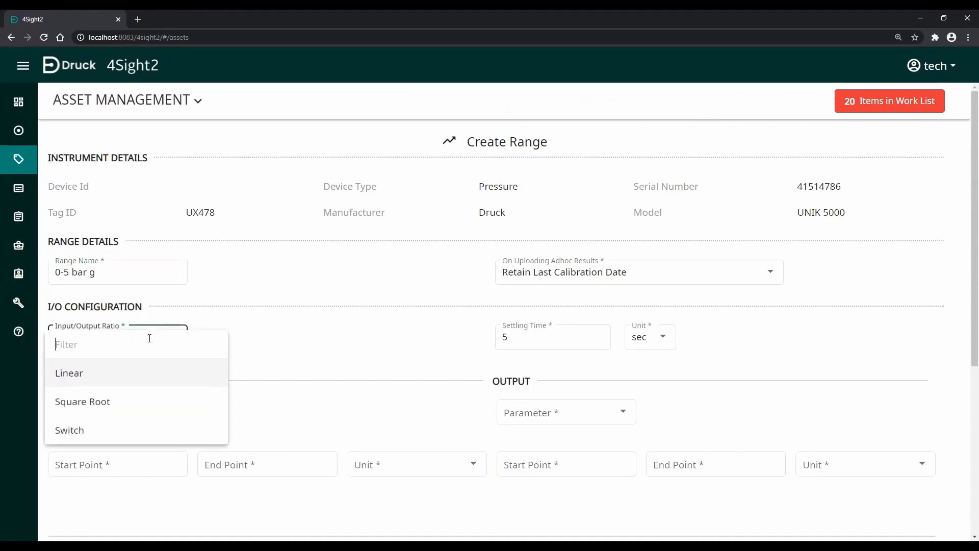
{"action": "left_click", "coordinate": [68, 373]}
{"action": "type", "text": "pre"}
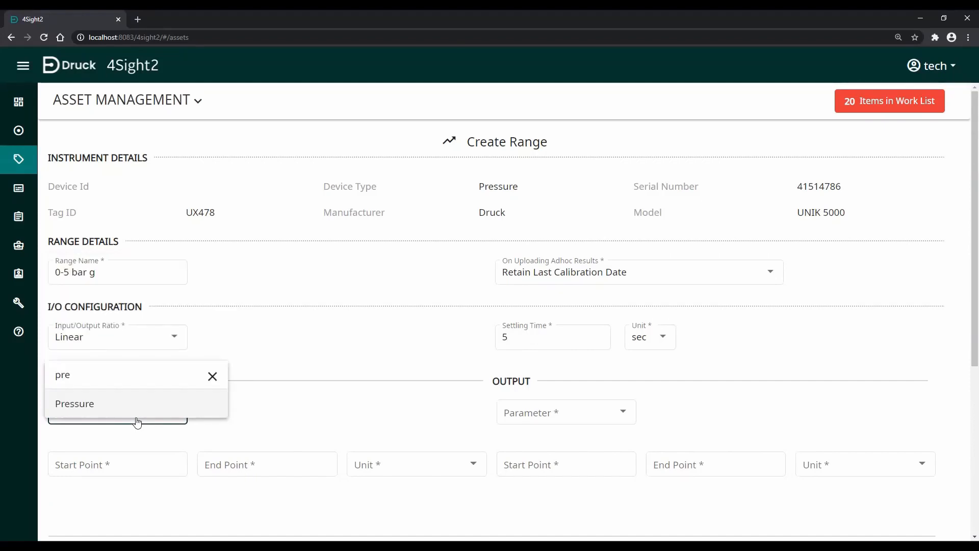
{"action": "left_click", "coordinate": [74, 404]}
{"action": "type", "text": "0"}
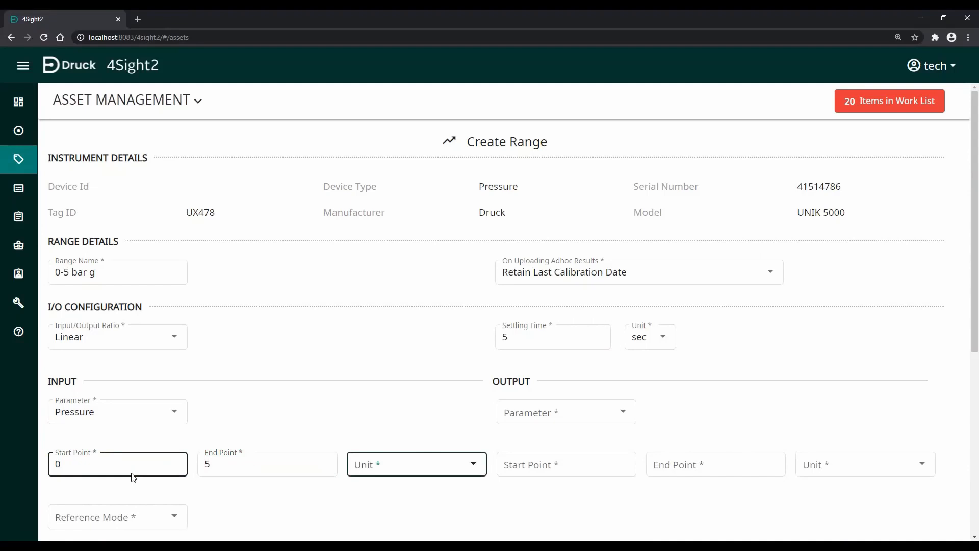
{"action": "left_click", "coordinate": [417, 463]}
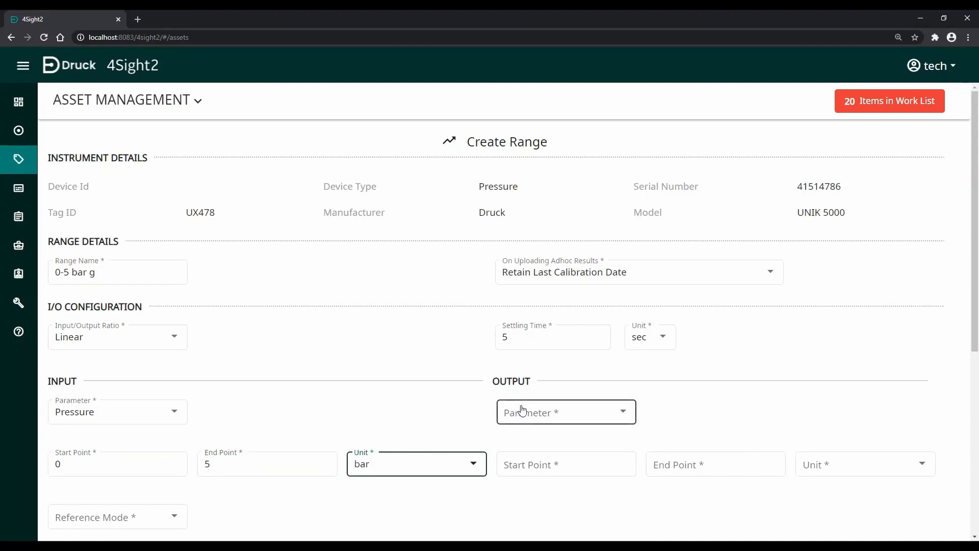
{"action": "left_click", "coordinate": [565, 411]}
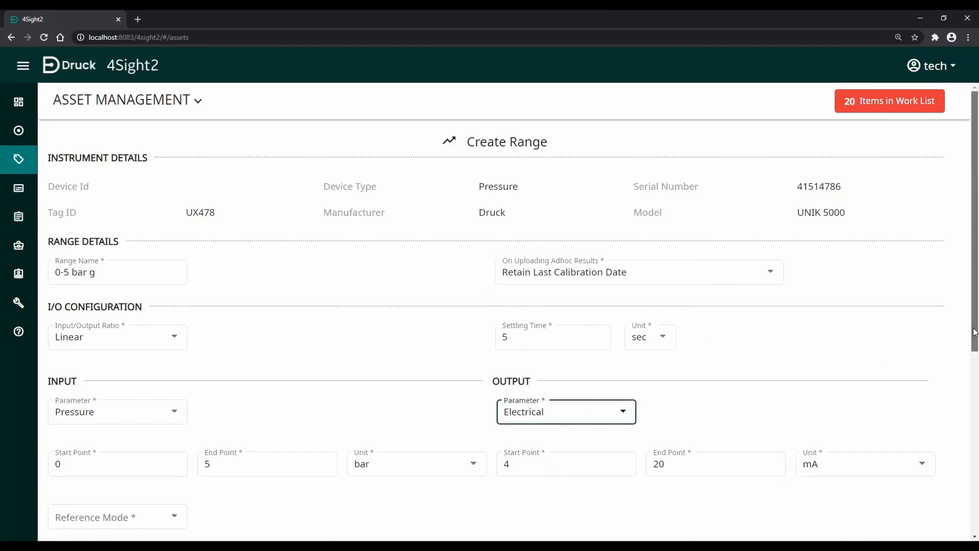
{"action": "scroll", "scroll_direction": "down", "scroll_amount": 3}
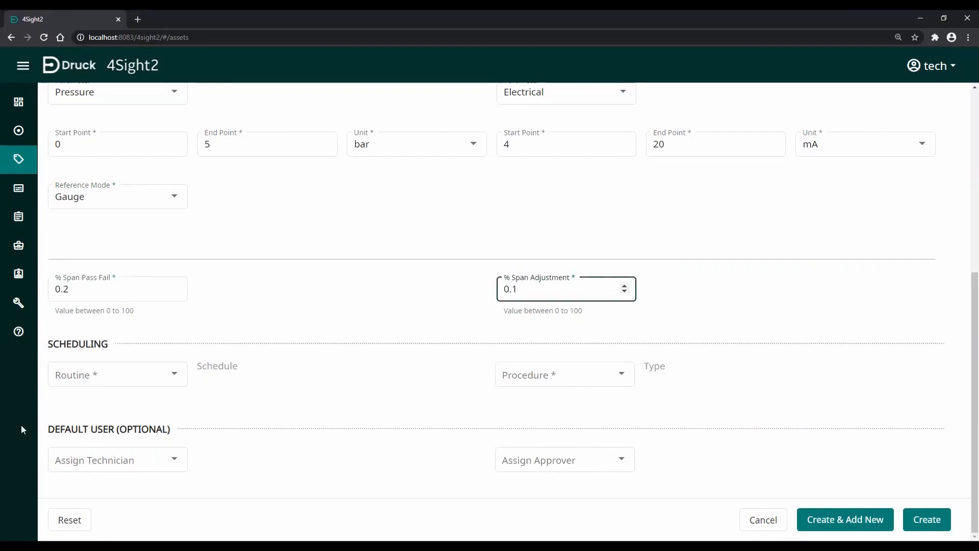
Schedule the range on the 3 Years routine with the 5 point test procedure.
{"action": "left_click", "coordinate": [118, 375]}
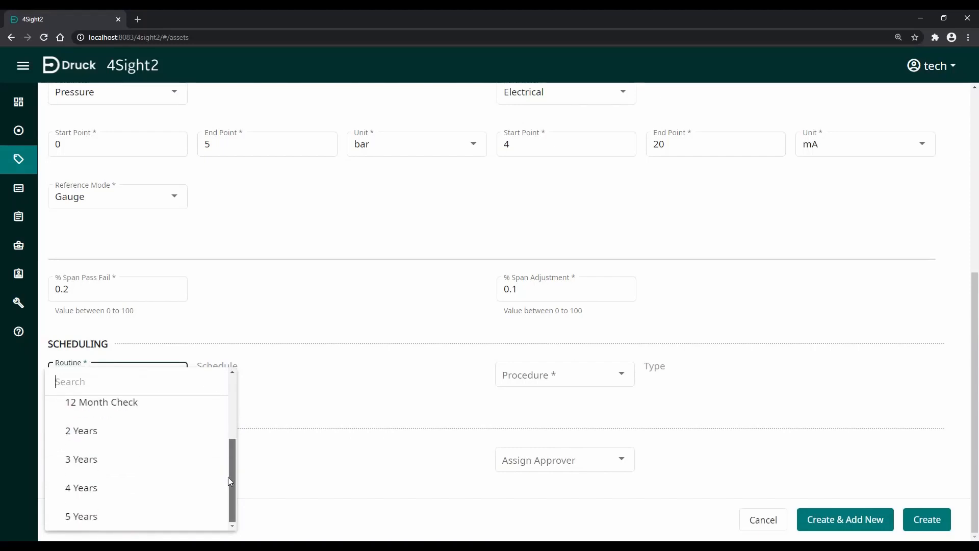
{"action": "left_click", "coordinate": [81, 459]}
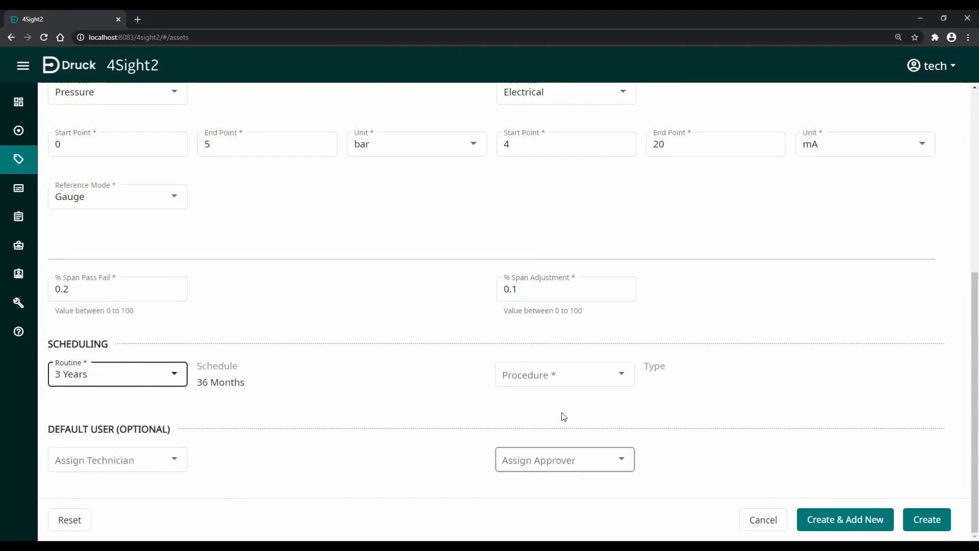
{"action": "left_click", "coordinate": [564, 374]}
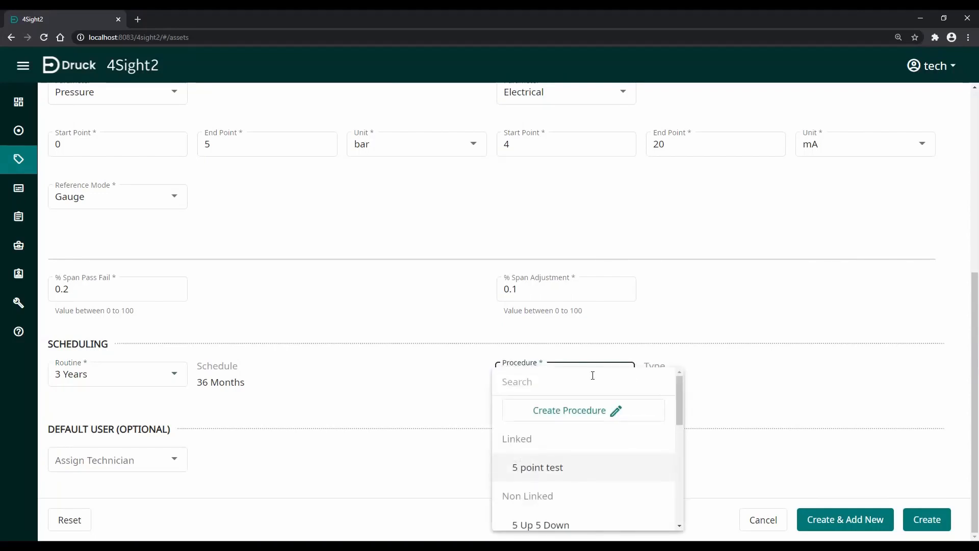
{"action": "mouse_move", "coordinate": [598, 476]}
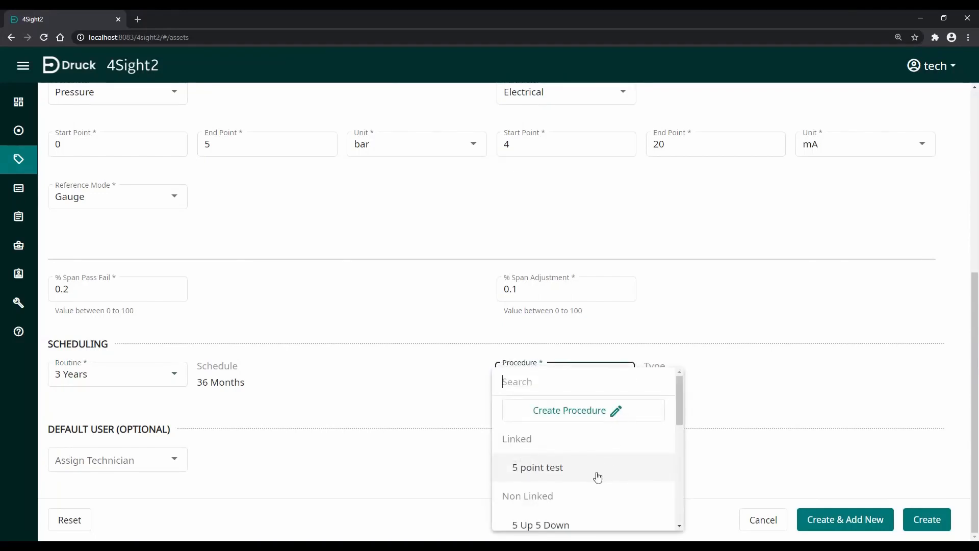
{"action": "left_click", "coordinate": [538, 467]}
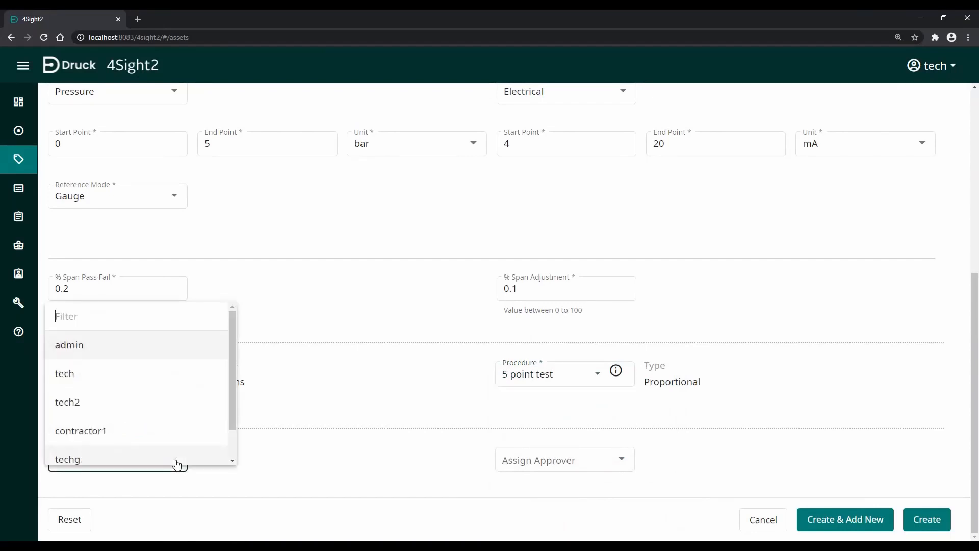
Assign default technician tech and approver admin, then create the tag.
{"action": "left_click", "coordinate": [64, 374]}
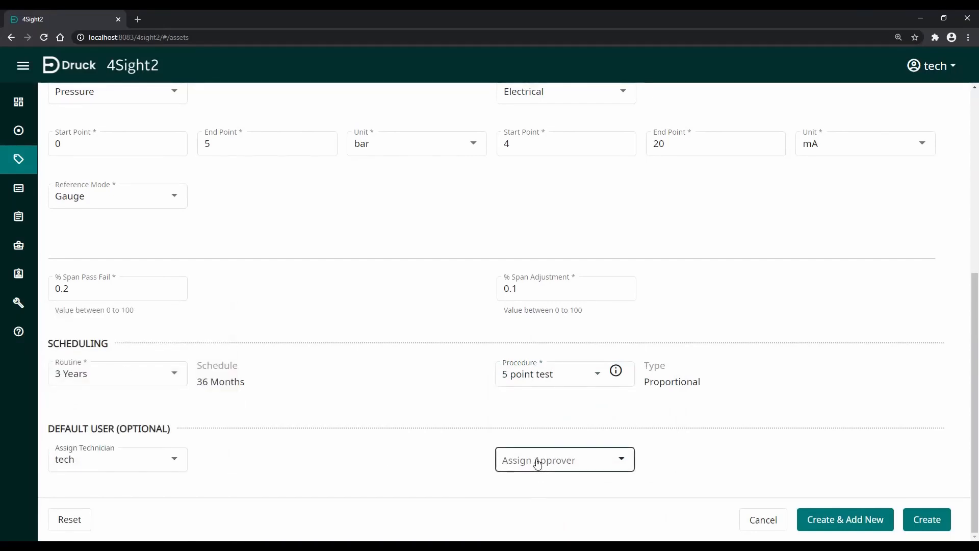
{"action": "left_click", "coordinate": [564, 459]}
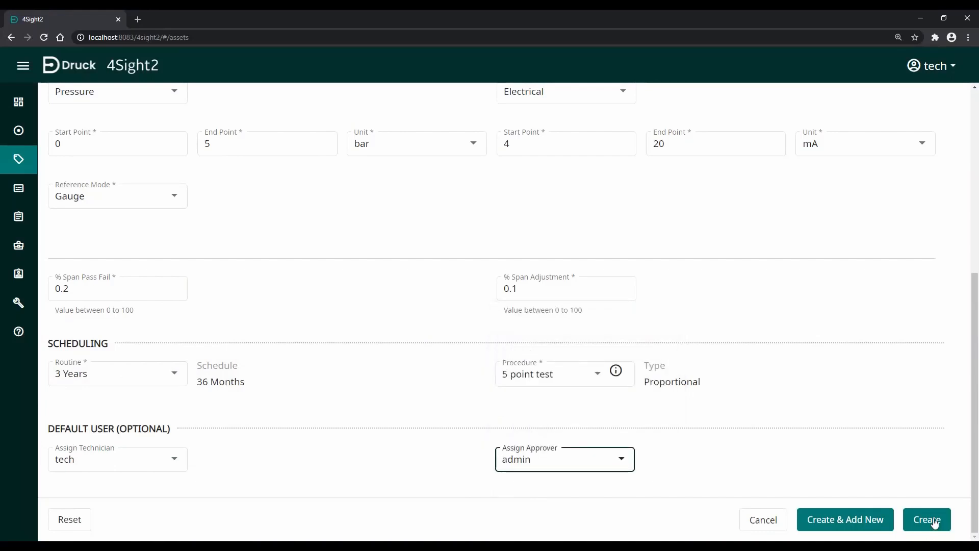
{"action": "left_click", "coordinate": [927, 519]}
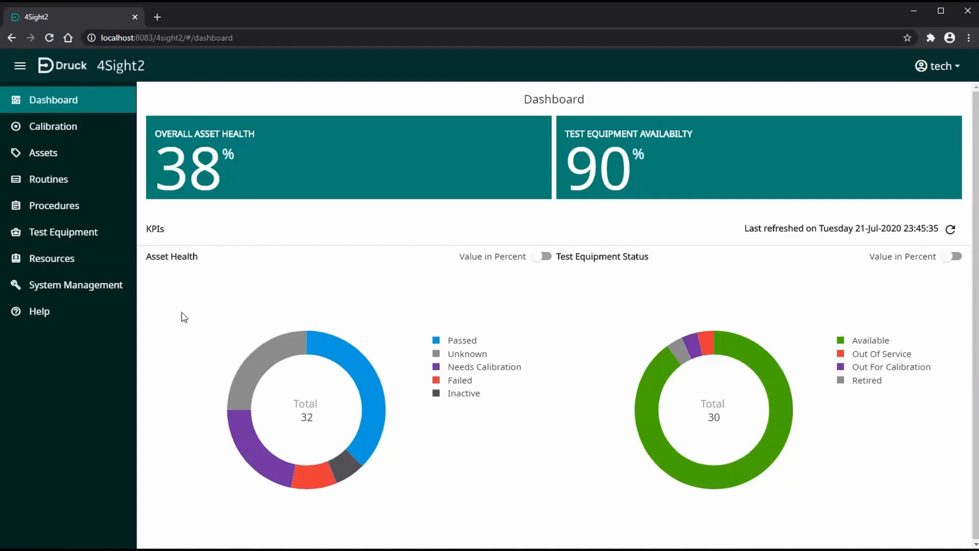
From System Management > Database, export the asset data to Excel and view the workbook.
{"action": "left_click", "coordinate": [74, 285]}
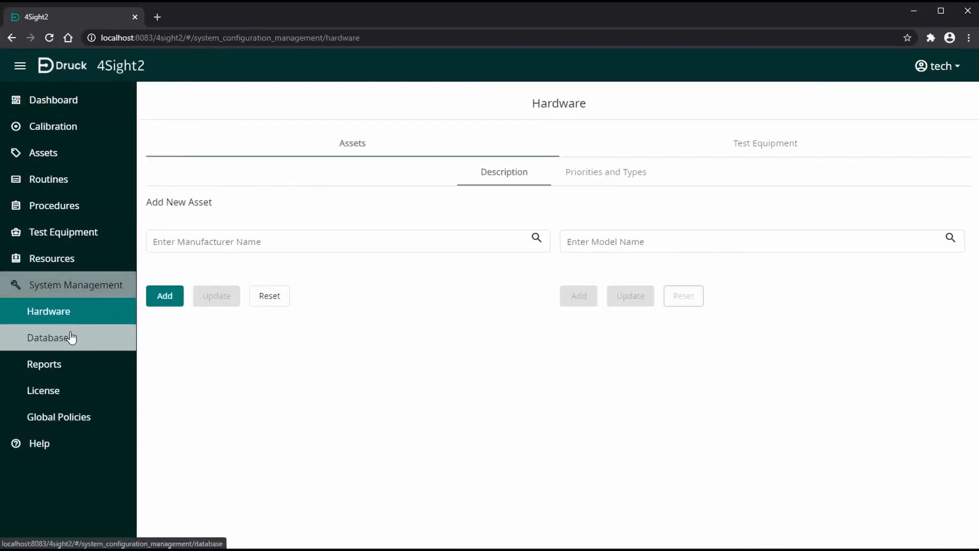
{"action": "left_click", "coordinate": [47, 337]}
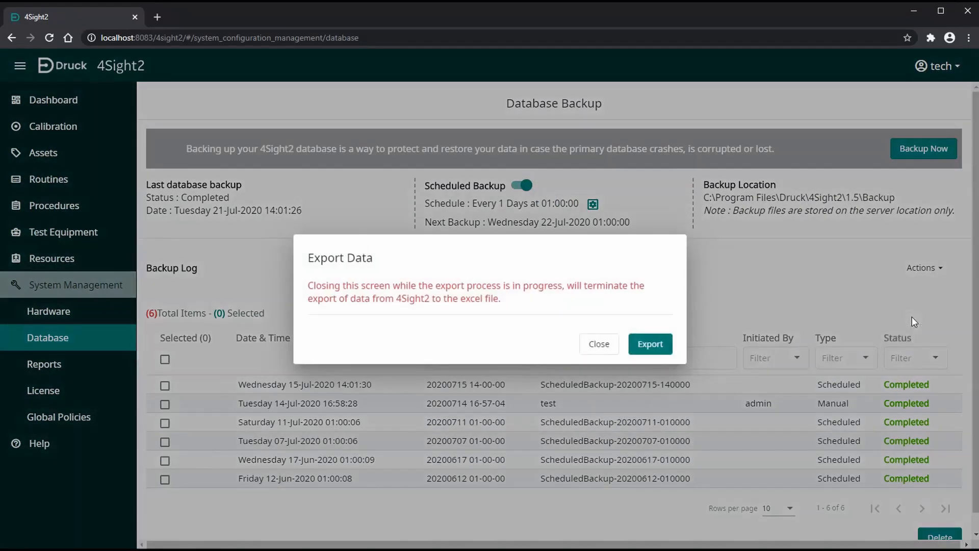
{"action": "left_click", "coordinate": [650, 343]}
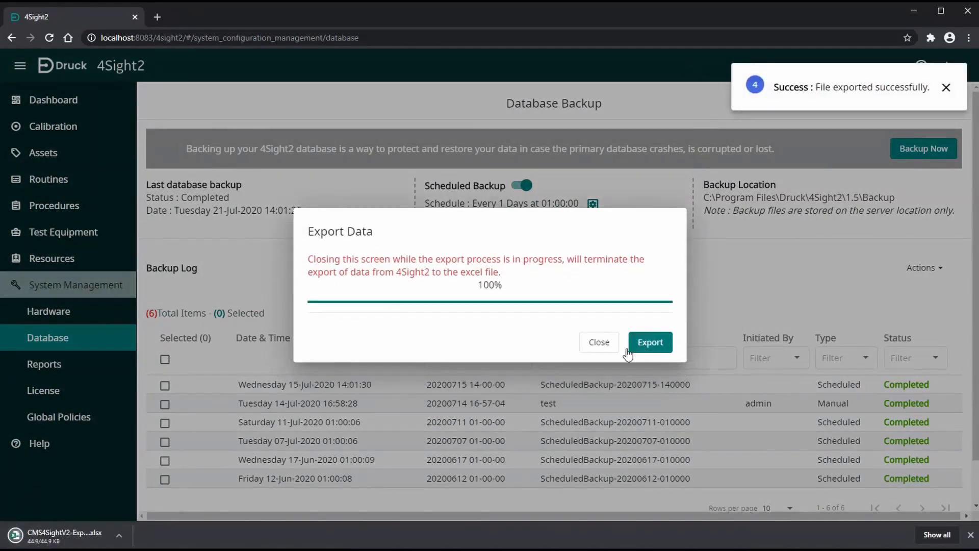
{"action": "left_click", "coordinate": [597, 342]}
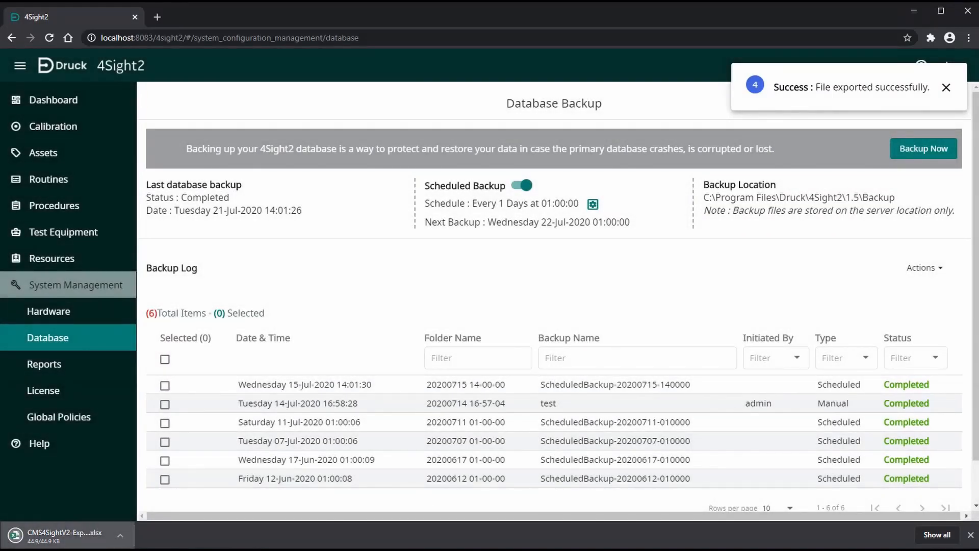
{"action": "left_click", "coordinate": [67, 535]}
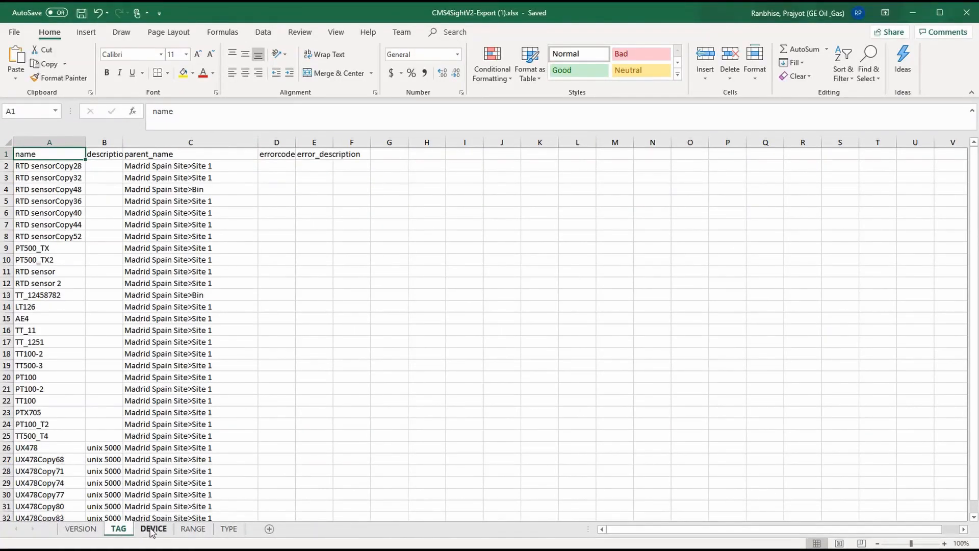
Review the DEVICE and RANGE sheets, then close Excel to return to 4Sight2.
{"action": "left_click", "coordinate": [153, 528]}
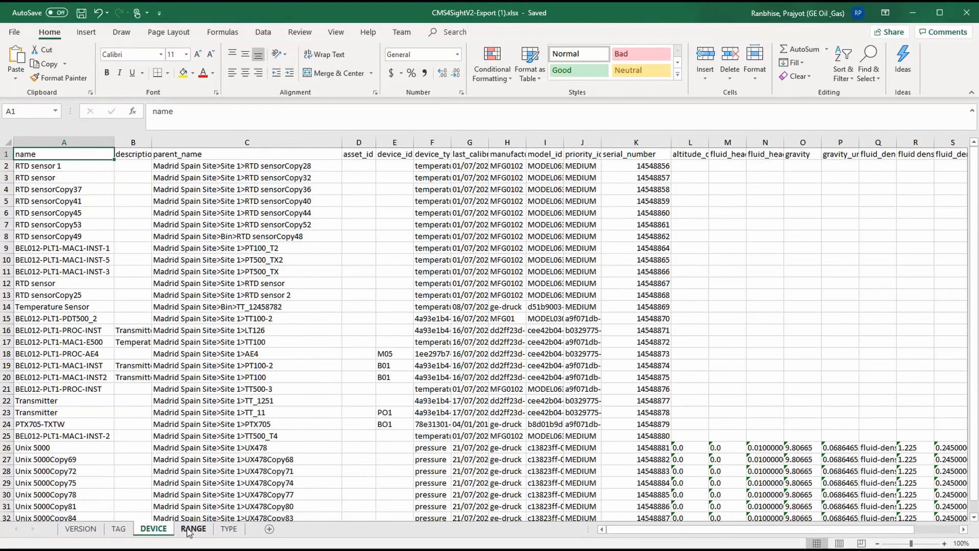
{"action": "left_click", "coordinate": [193, 529]}
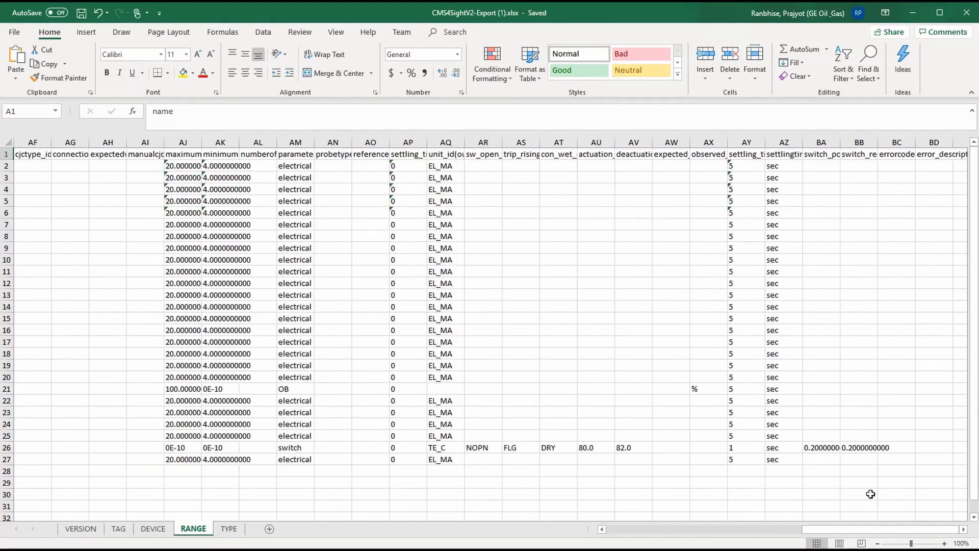
{"action": "left_click", "coordinate": [229, 529]}
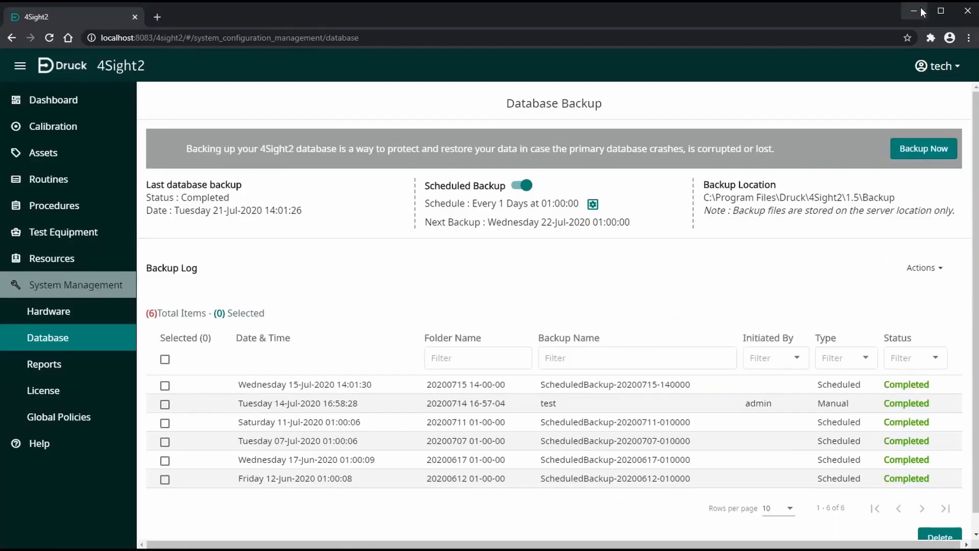
Start Import Data and select CMS4SightV2-Export (1).xlsx as the workbook.
{"action": "left_click", "coordinate": [925, 268]}
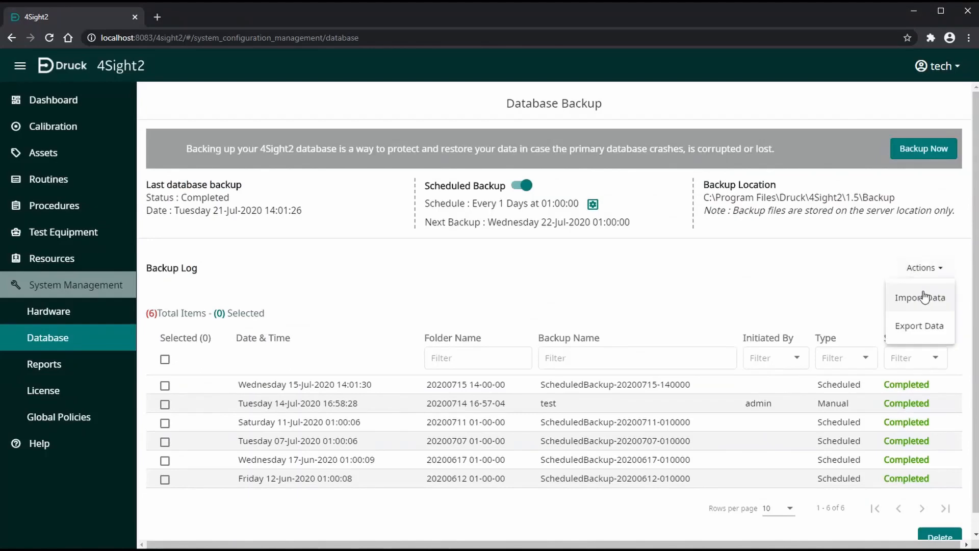
{"action": "left_click", "coordinate": [920, 297]}
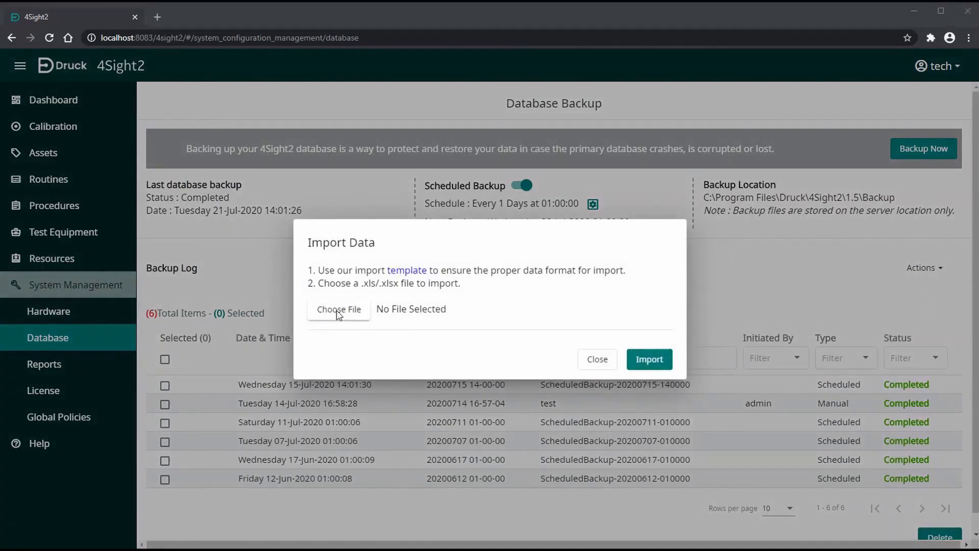
{"action": "left_click", "coordinate": [338, 309]}
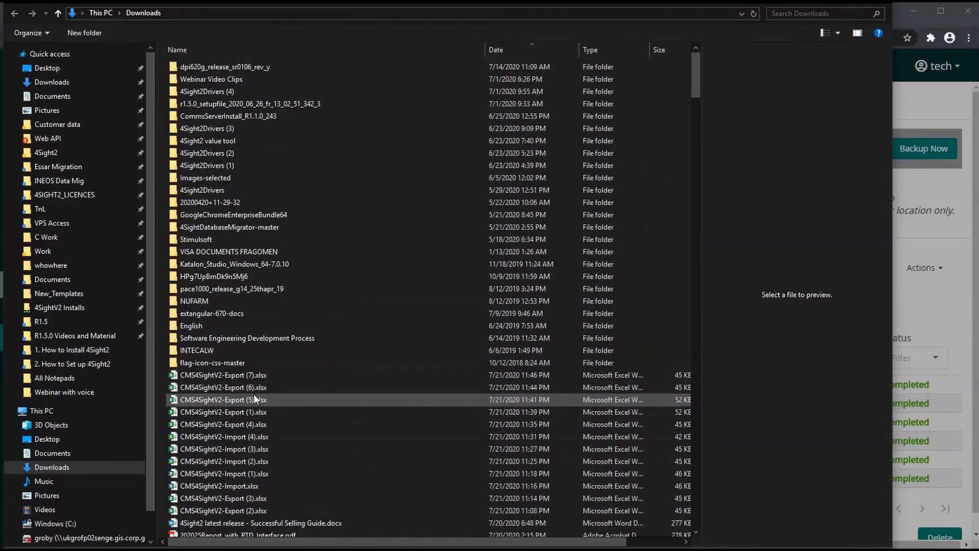
{"action": "left_click", "coordinate": [222, 411]}
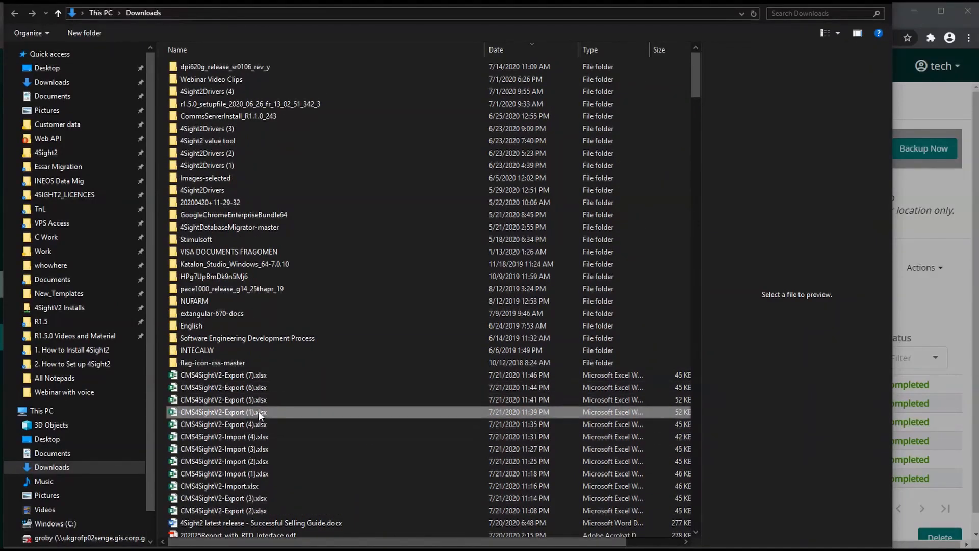
{"action": "mouse_move", "coordinate": [506, 415]}
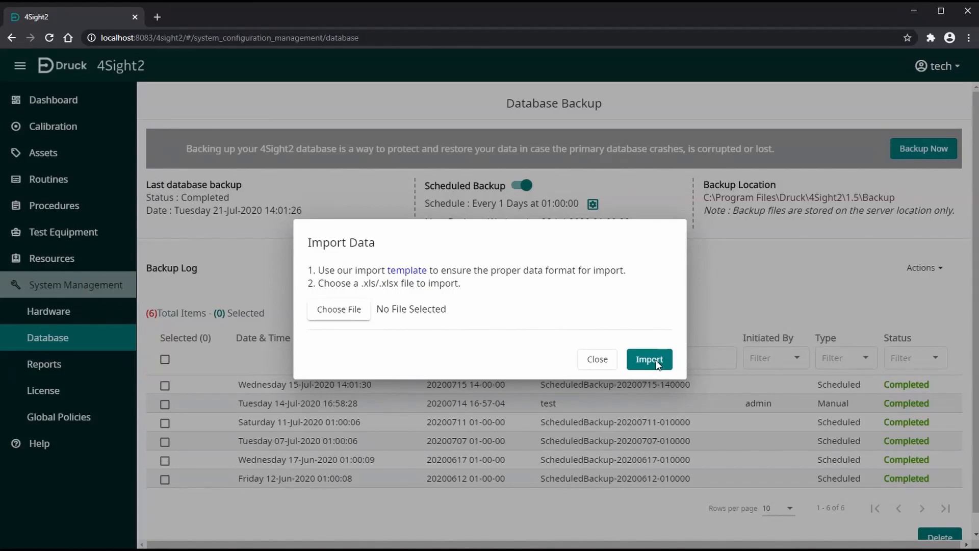
Import the chosen workbook into 4Sight2 and dismiss the success dialog.
{"action": "left_click", "coordinate": [338, 309]}
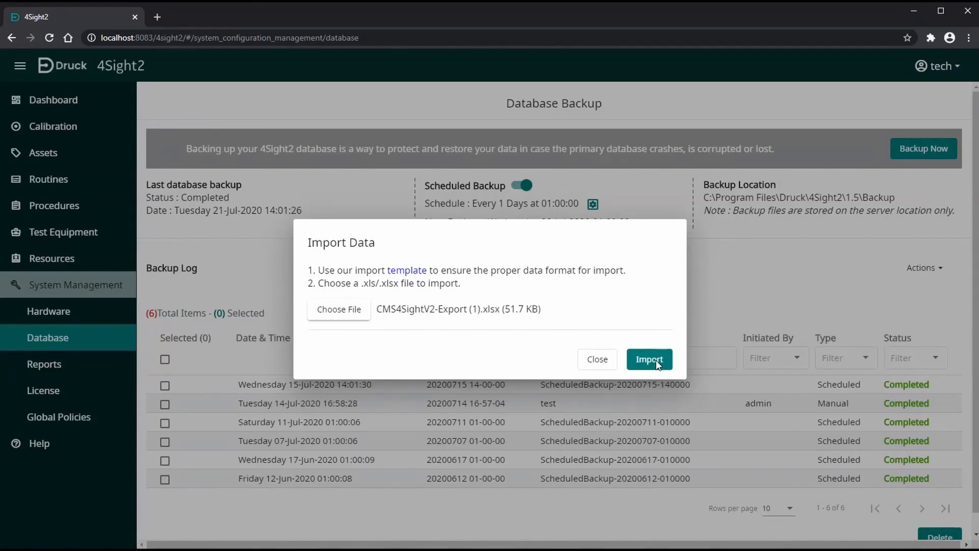
{"action": "left_click", "coordinate": [649, 359]}
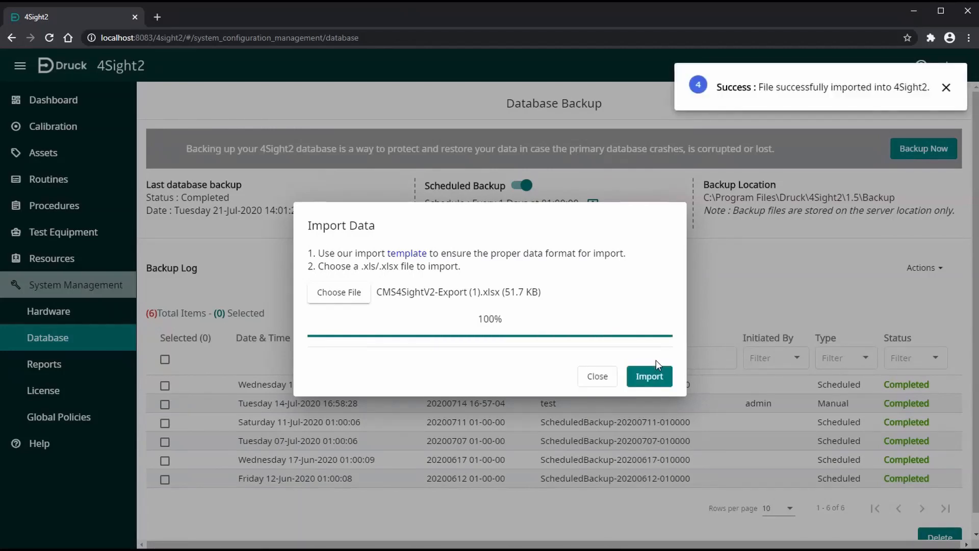
{"action": "left_click", "coordinate": [596, 376]}
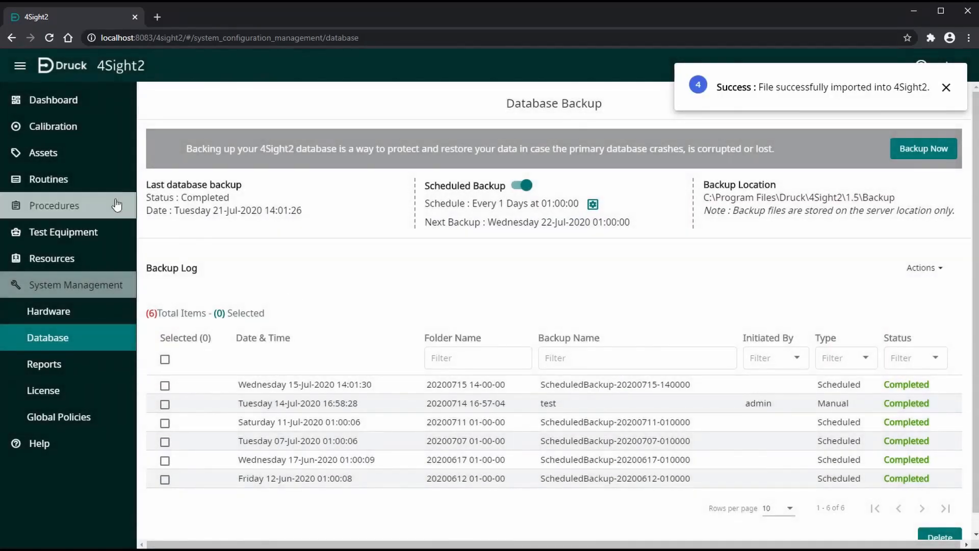
Browse the asset tree to Madrid Spain Site, Site 1, tag TT_1 and locate UX478 copies.
{"action": "left_click", "coordinate": [43, 152]}
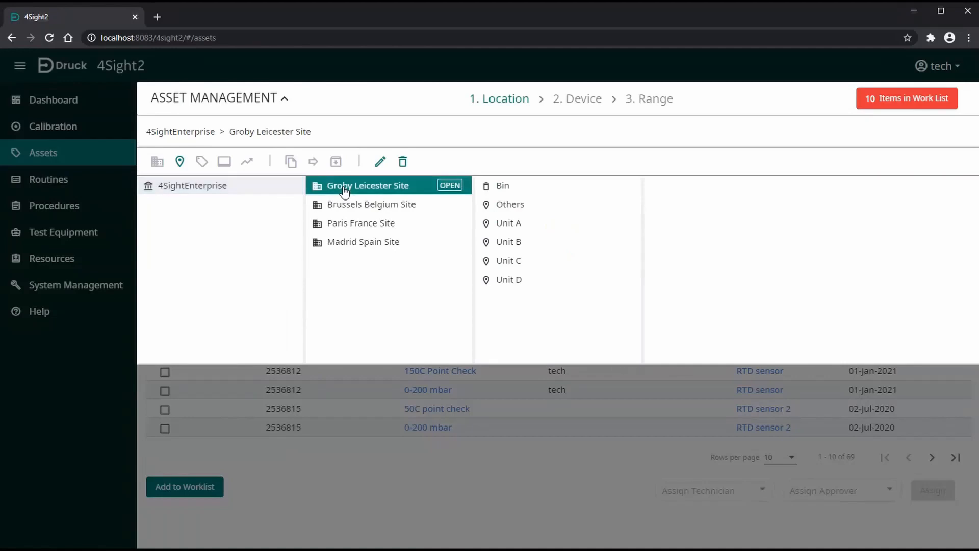
{"action": "left_click", "coordinate": [508, 223]}
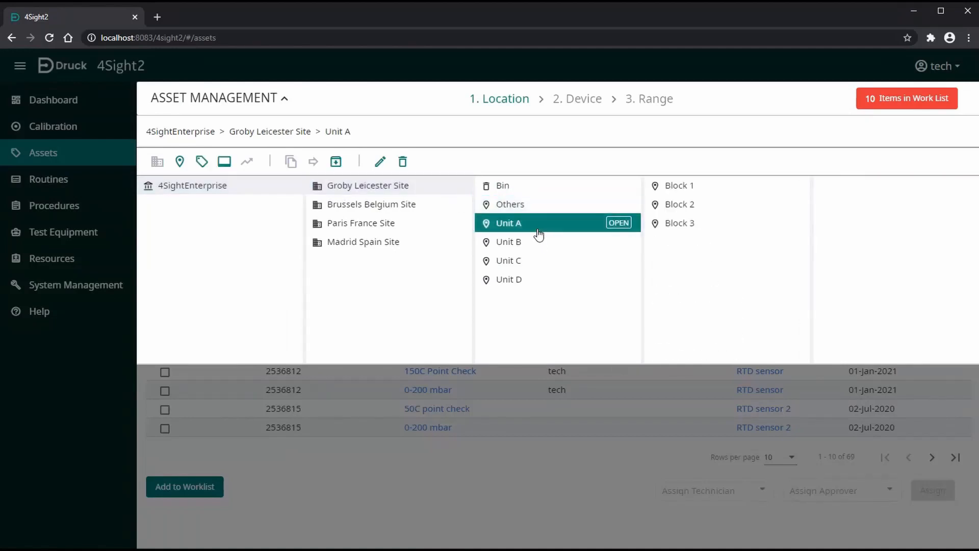
{"action": "mouse_move", "coordinate": [377, 252]}
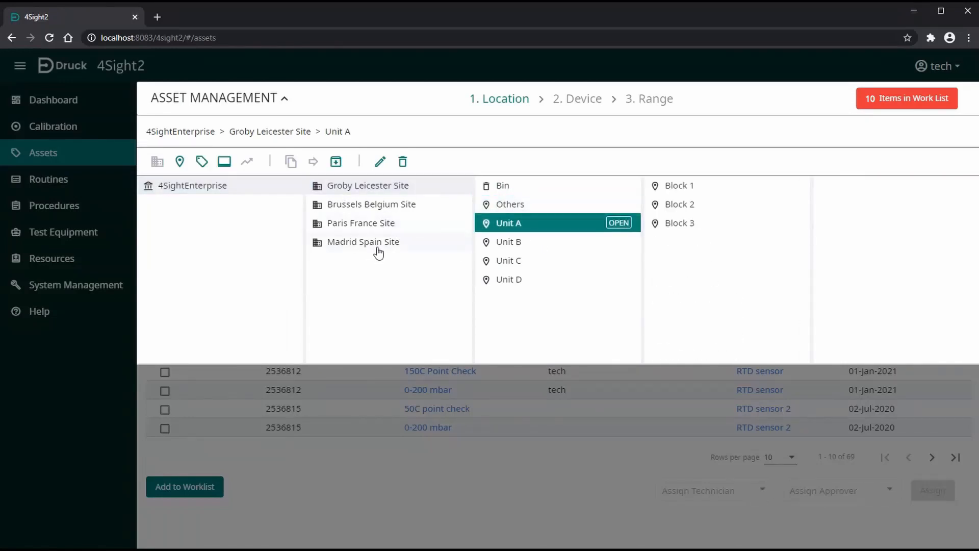
{"action": "left_click", "coordinate": [363, 242]}
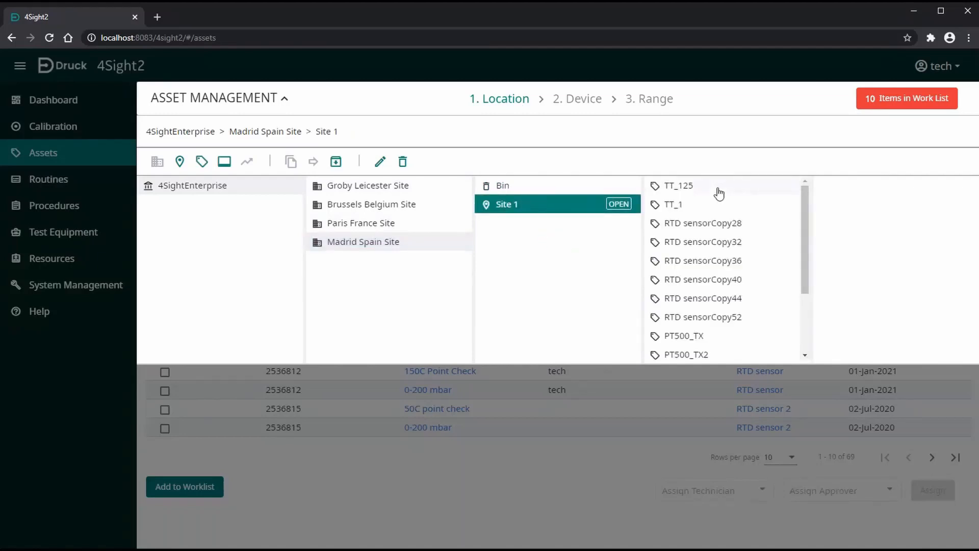
{"action": "left_click", "coordinate": [673, 204]}
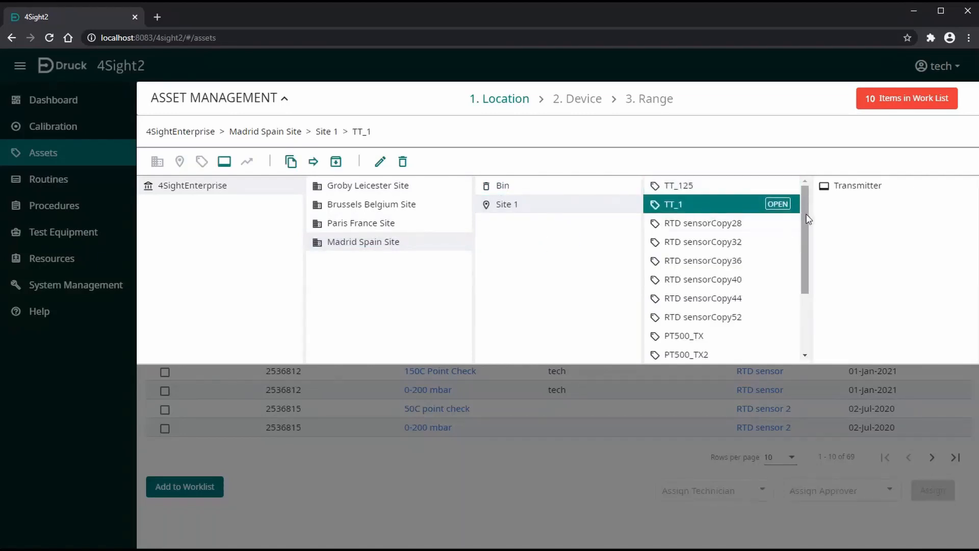
{"action": "scroll", "scroll_direction": "down", "scroll_amount": 3}
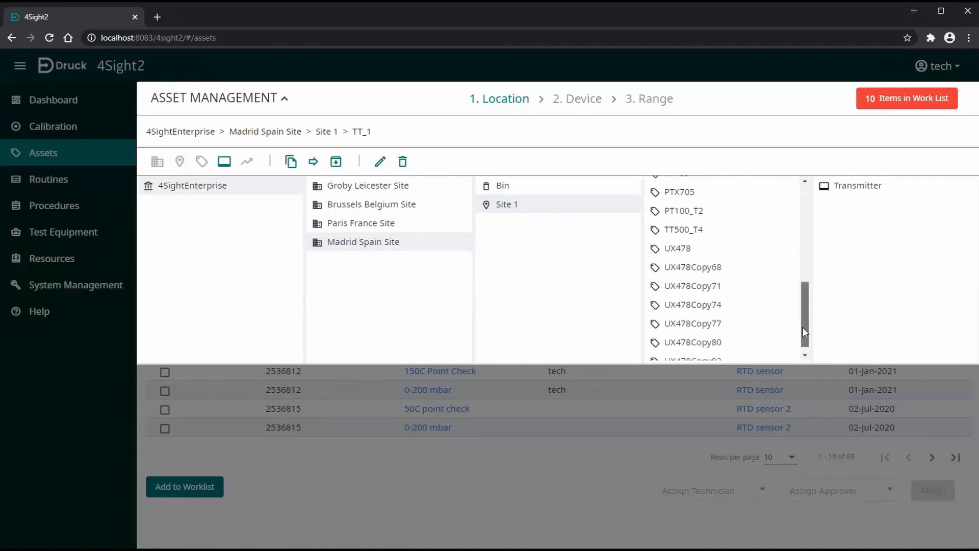